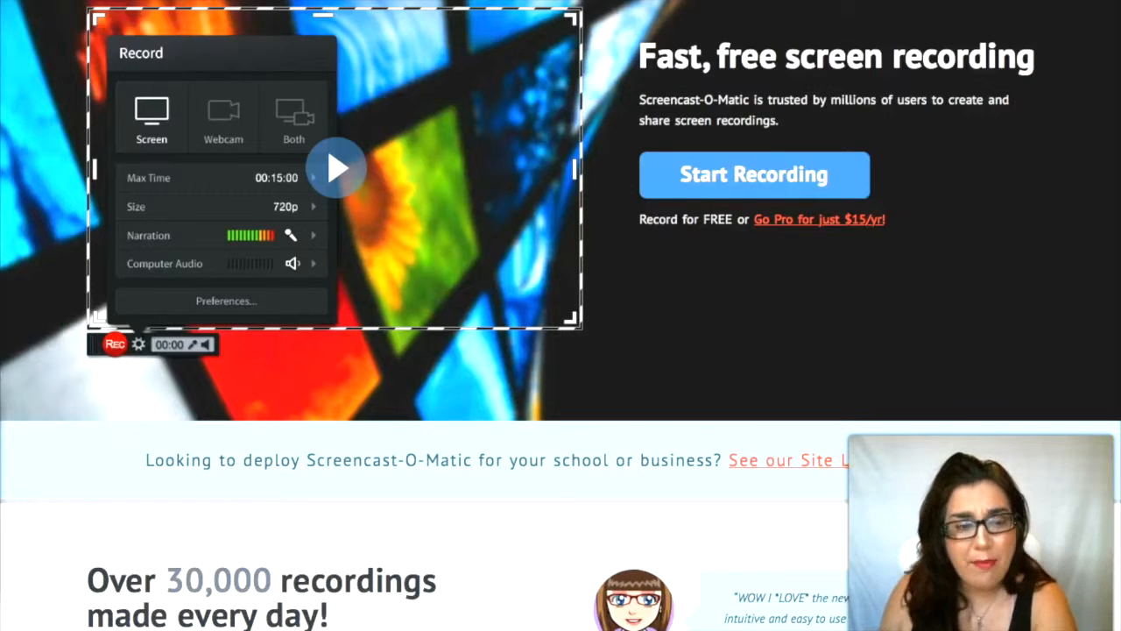
- View the site licensing page's Group, Enterprise and Solution Builder pricing cards
{"action": "scroll", "scroll_direction": "down", "scroll_amount": 3}
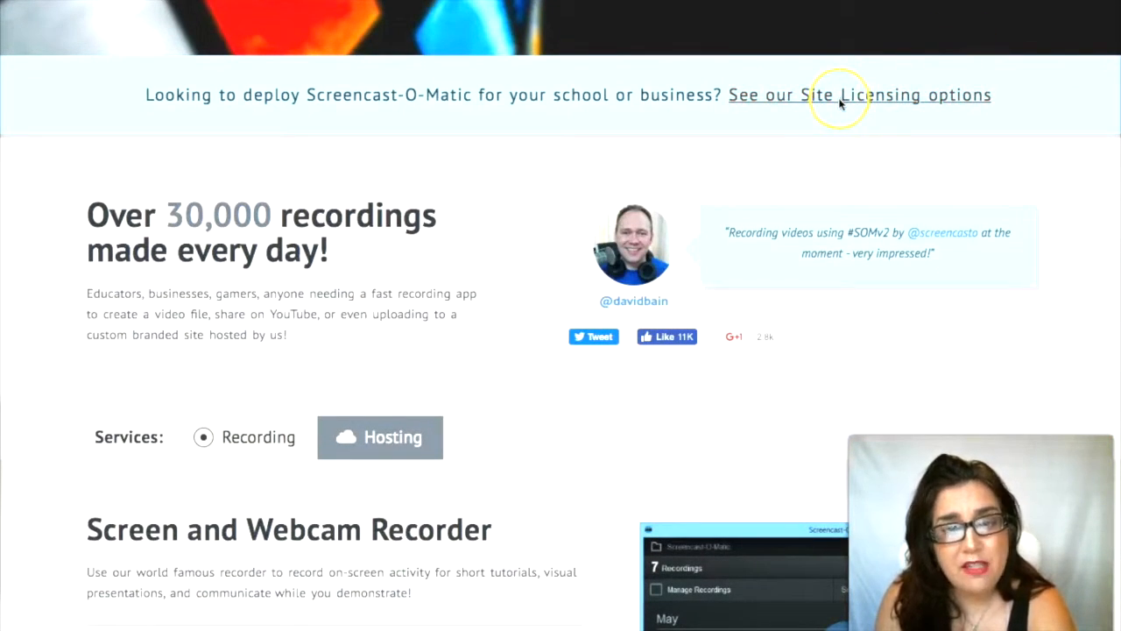
{"action": "left_click", "coordinate": [866, 94]}
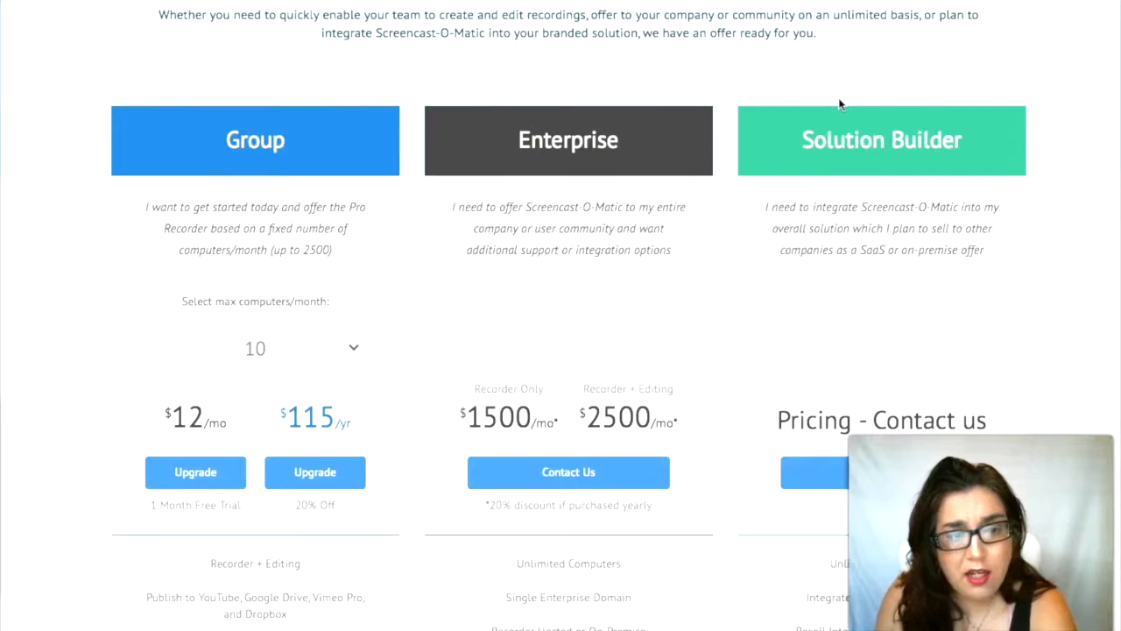
{"action": "scroll", "scroll_direction": "down", "scroll_amount": 3}
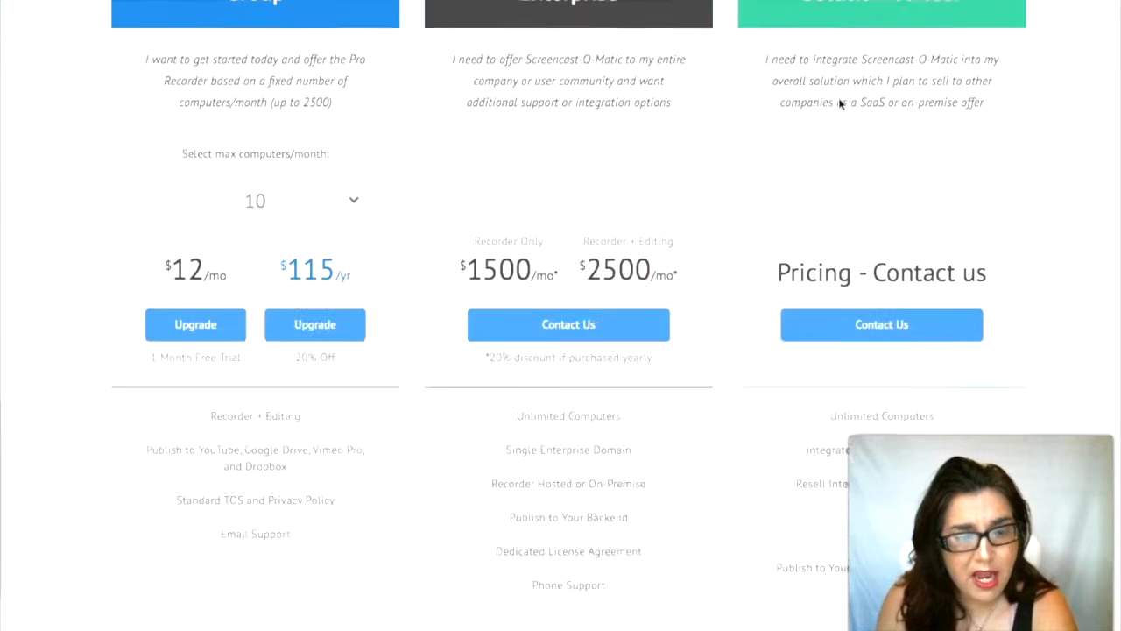
{"action": "scroll", "scroll_direction": "up", "scroll_amount": 3}
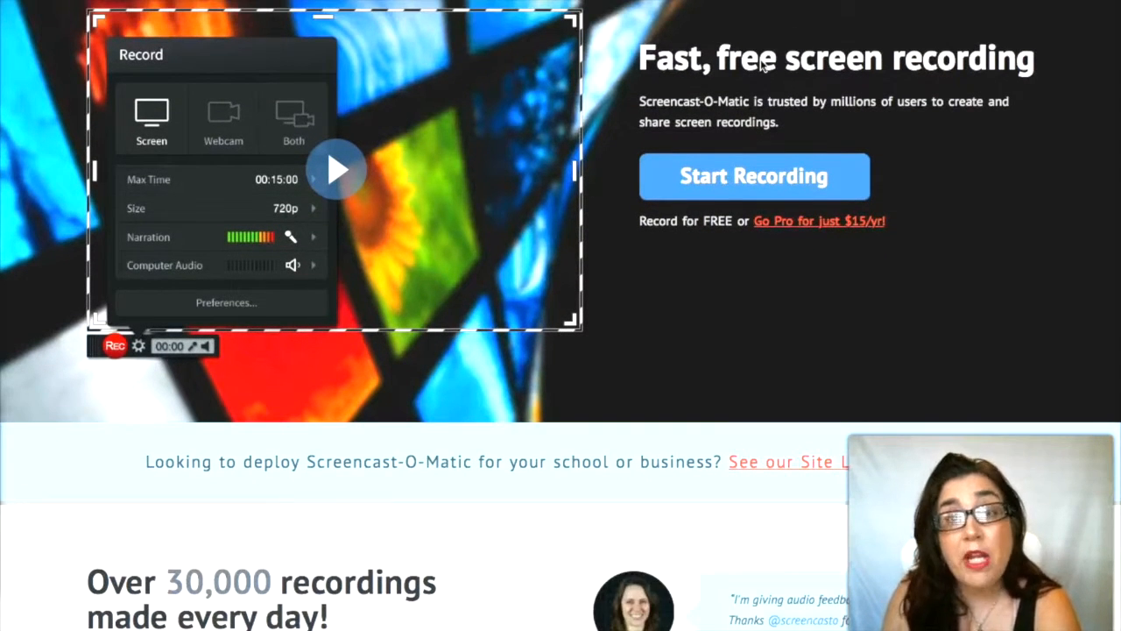
{"action": "mouse_move", "coordinate": [1048, 154]}
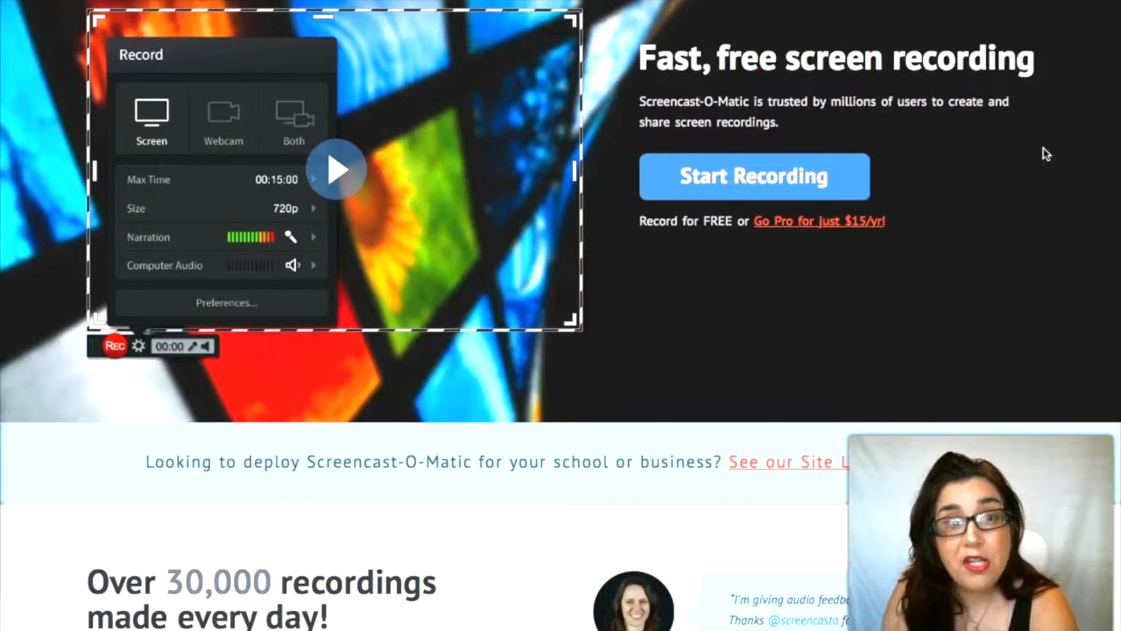
- Scroll the homepage to the Screen and Webcam Recorder Free vs Pro Features section
{"action": "scroll", "scroll_direction": "down", "scroll_amount": 3}
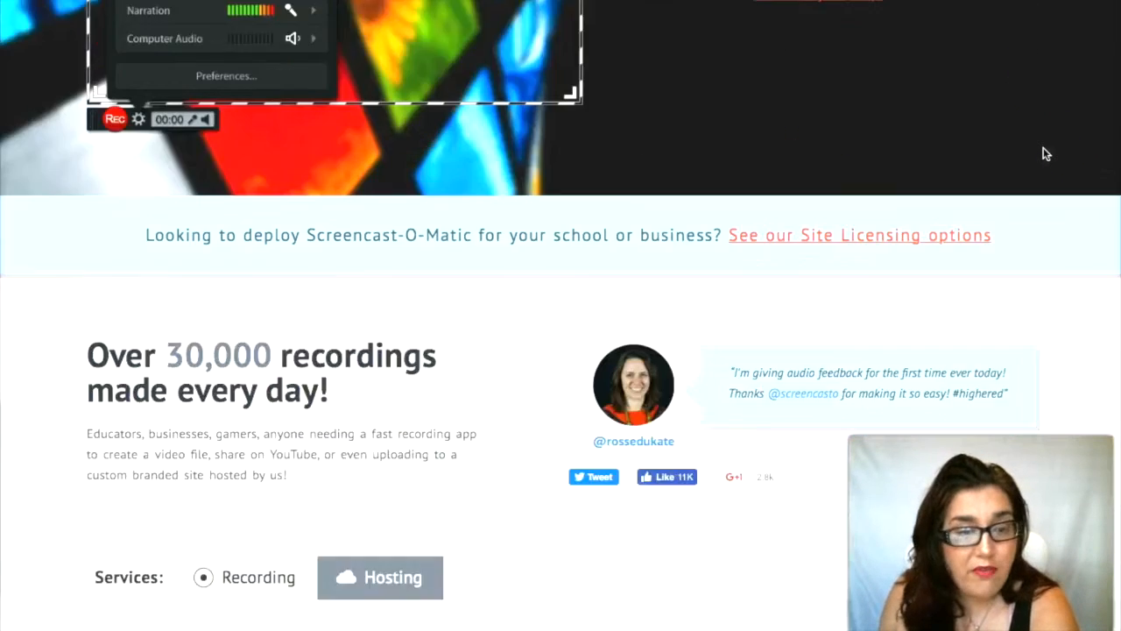
{"action": "scroll", "scroll_direction": "down", "scroll_amount": 3}
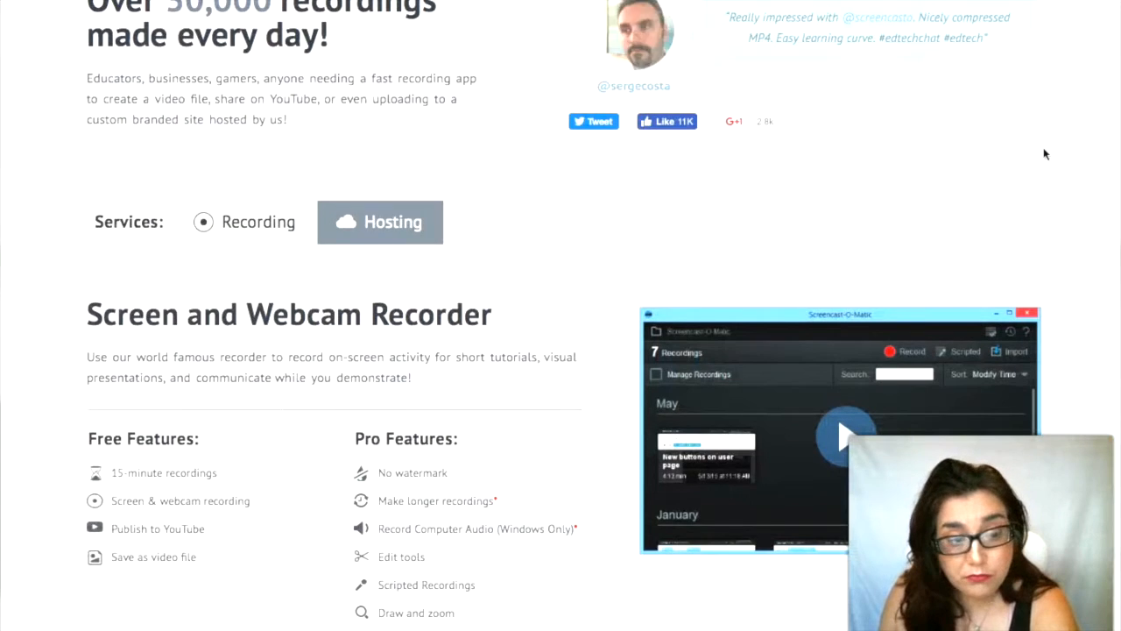
{"action": "scroll", "scroll_direction": "down", "scroll_amount": 3}
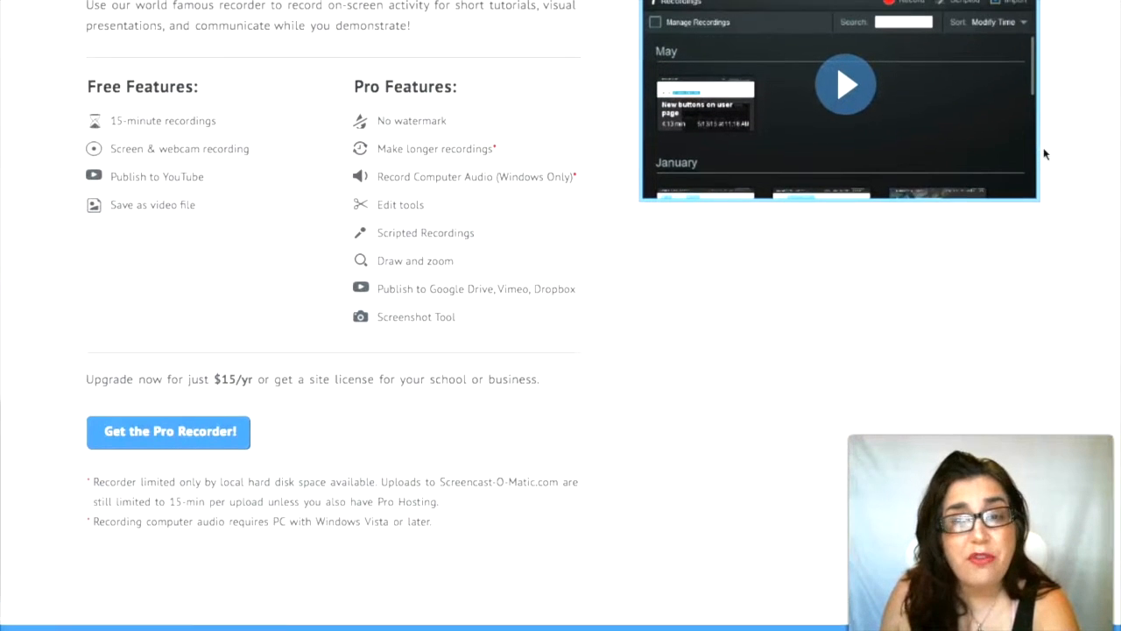